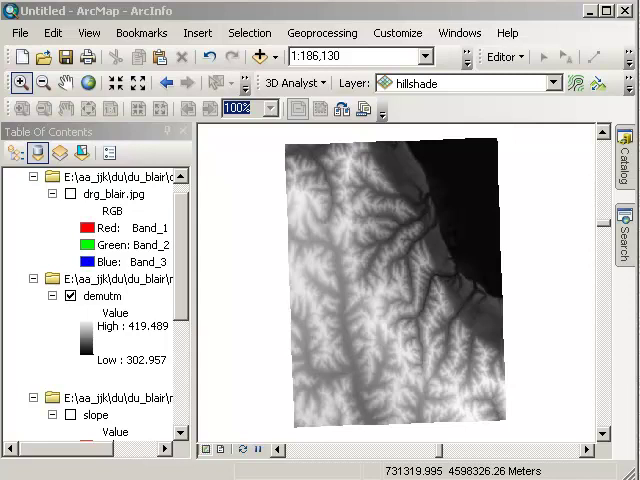
{"action": "mouse_move", "coordinate": [368, 328]}
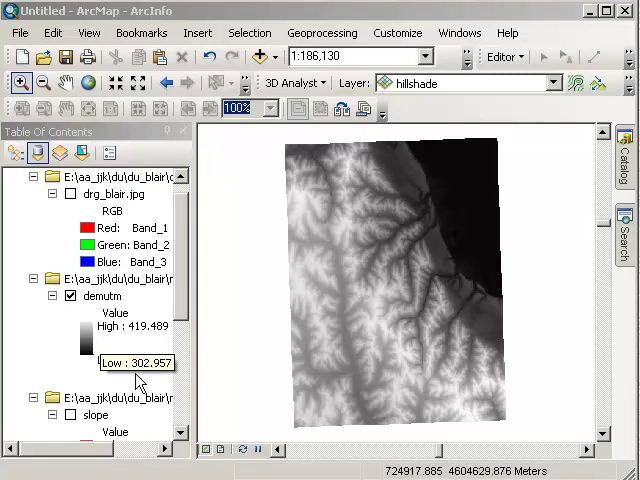
{"action": "mouse_move", "coordinate": [136, 368]}
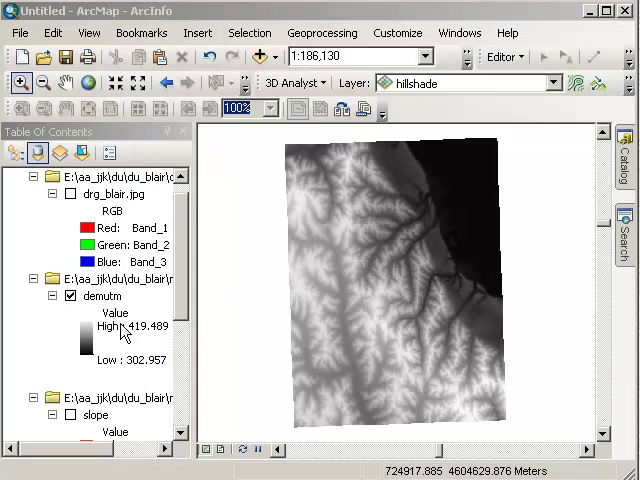
View the slope layer, then the hillshade layer, then switch hillshade off again.
{"action": "scroll", "scroll_direction": "down", "scroll_amount": 3}
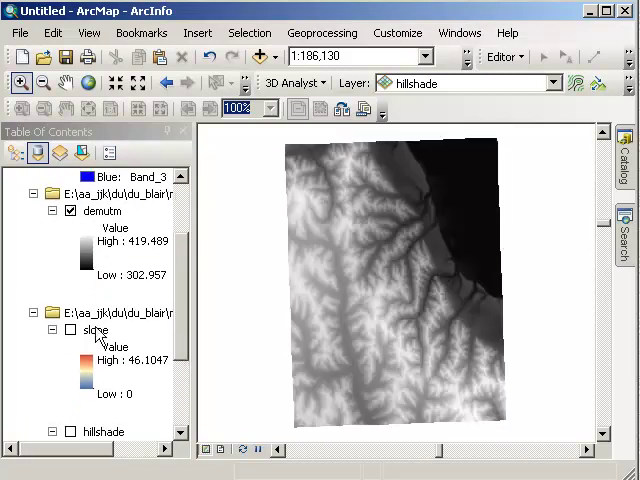
{"action": "left_click", "coordinate": [72, 328]}
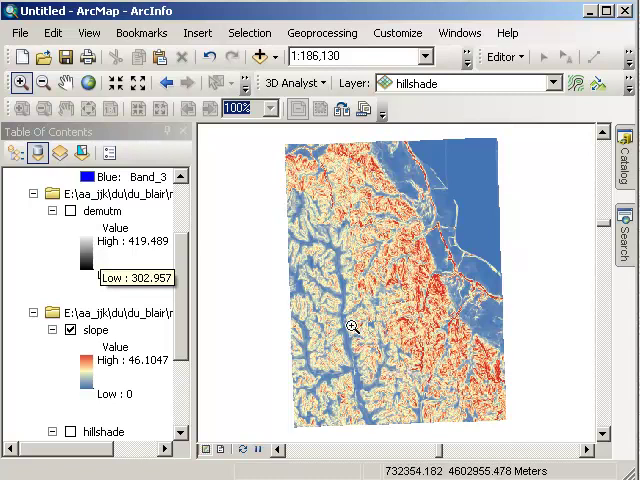
{"action": "mouse_move", "coordinate": [352, 324]}
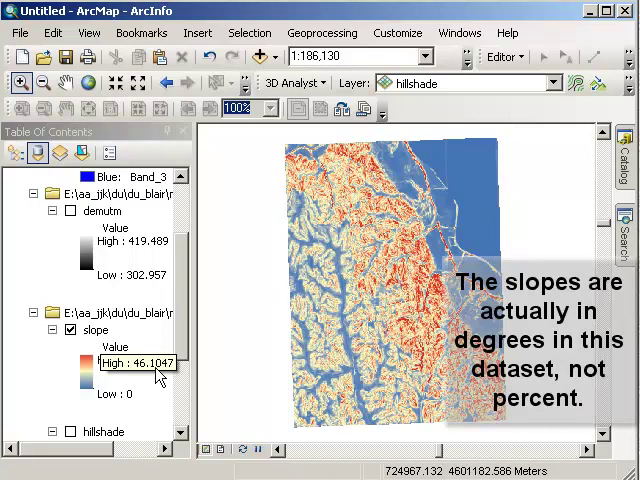
{"action": "scroll", "scroll_direction": "down", "scroll_amount": 3}
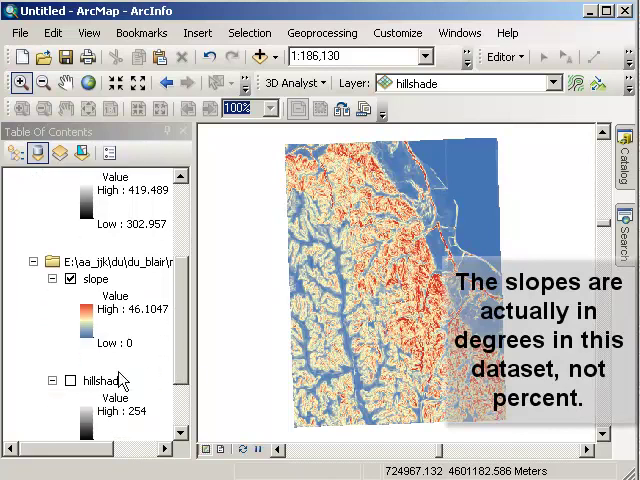
{"action": "left_click", "coordinate": [72, 380]}
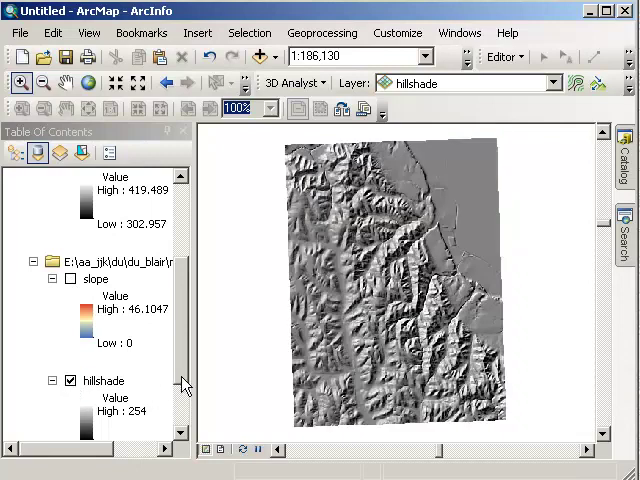
{"action": "scroll", "scroll_direction": "down", "scroll_amount": 3}
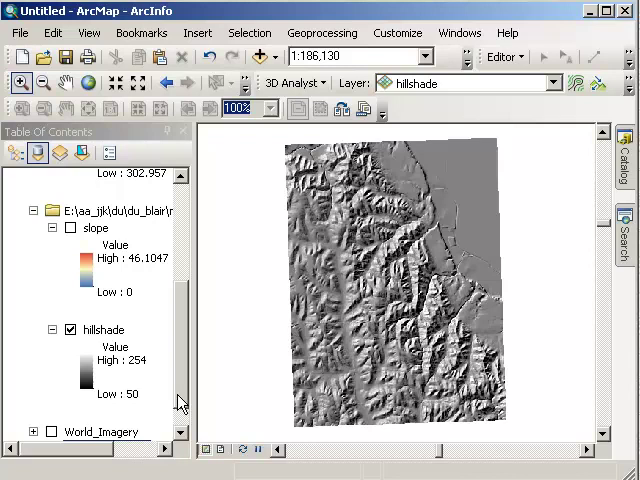
{"action": "left_click", "coordinate": [72, 328]}
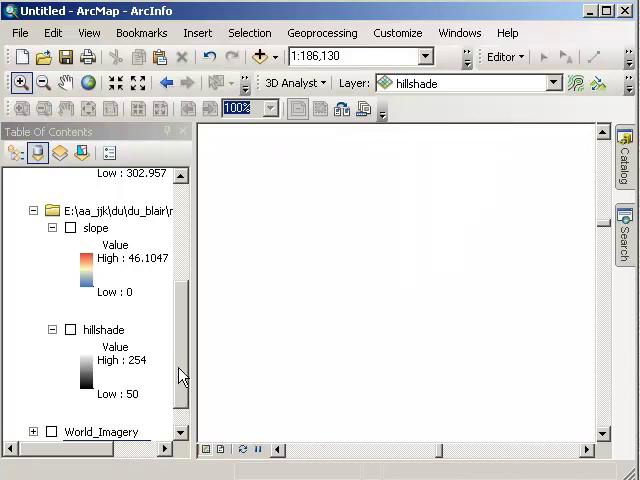
Turn the demutm elevation layer back on so it shows alone.
{"action": "left_click", "coordinate": [52, 414]}
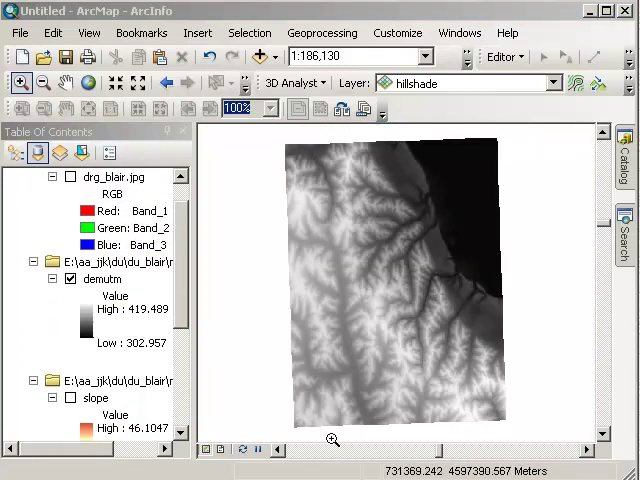
{"action": "mouse_move", "coordinate": [344, 452]}
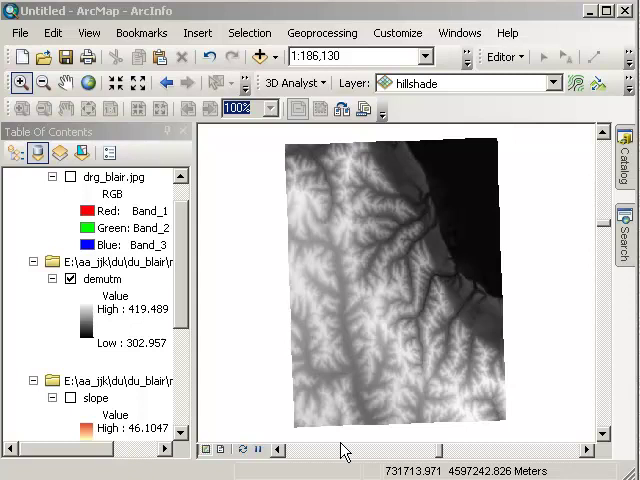
{"action": "mouse_move", "coordinate": [344, 452]}
{"action": "type", "text": "raster calculator"}
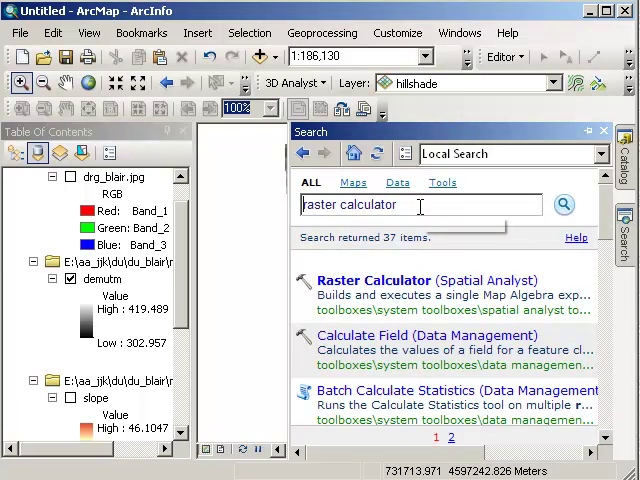
{"action": "mouse_move", "coordinate": [376, 280]}
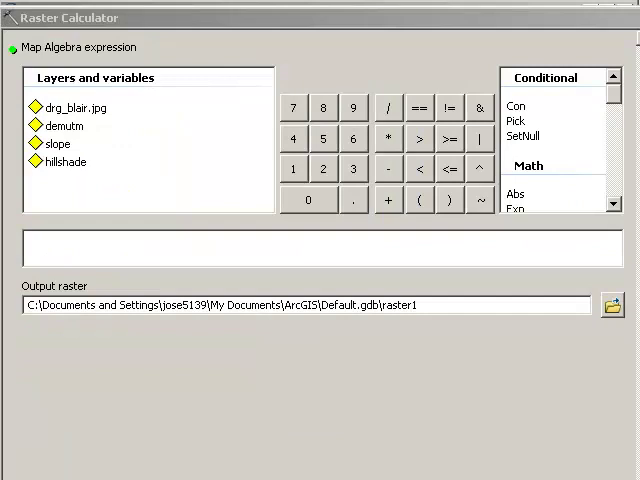
{"action": "mouse_move", "coordinate": [194, 172]}
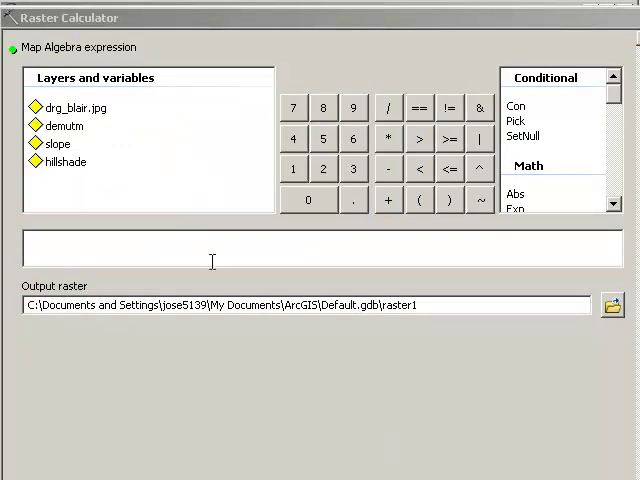
{"action": "mouse_move", "coordinate": [72, 148]}
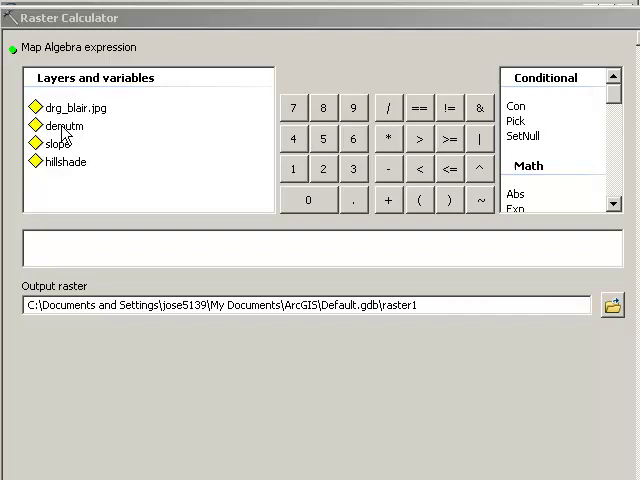
Run Raster Calculator with "demutm" >= 380, saving the output raster as elevok.
{"action": "double_click", "coordinate": [62, 126]}
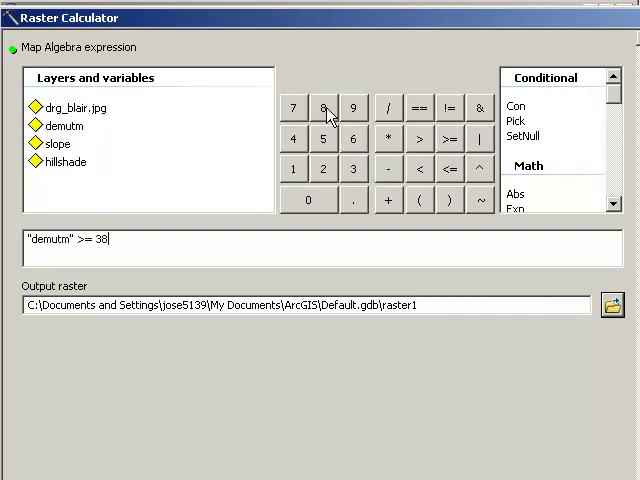
{"action": "left_click", "coordinate": [308, 200]}
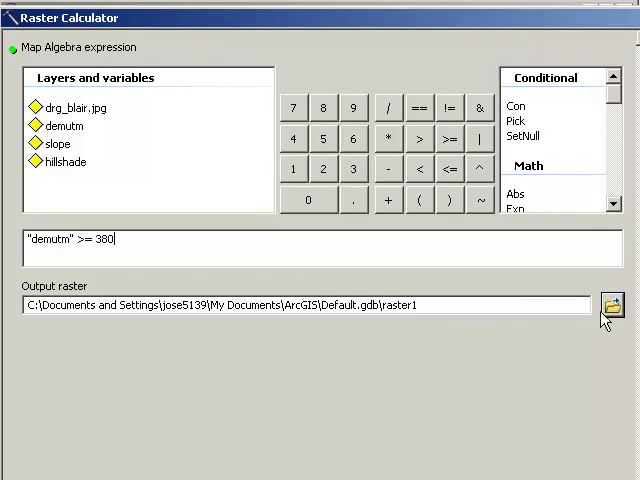
{"action": "left_click", "coordinate": [612, 306]}
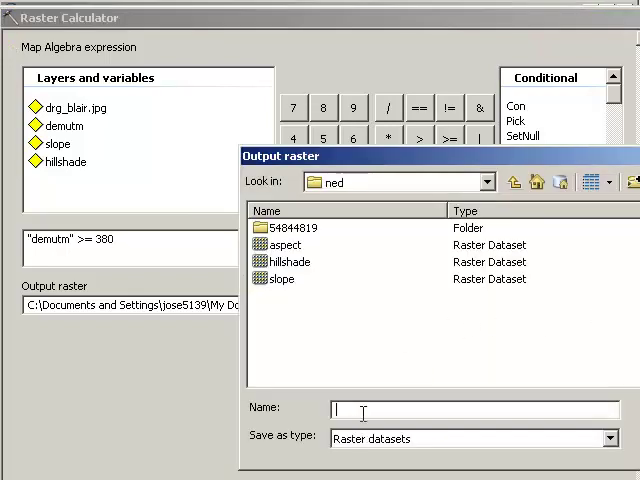
{"action": "type", "text": "elel"}
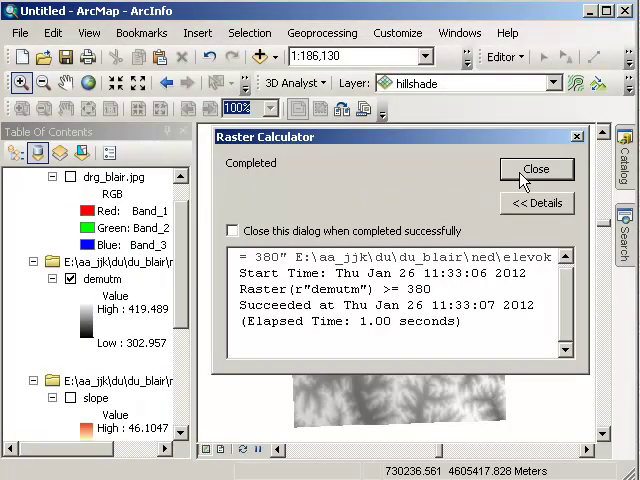
{"action": "mouse_move", "coordinate": [336, 268]}
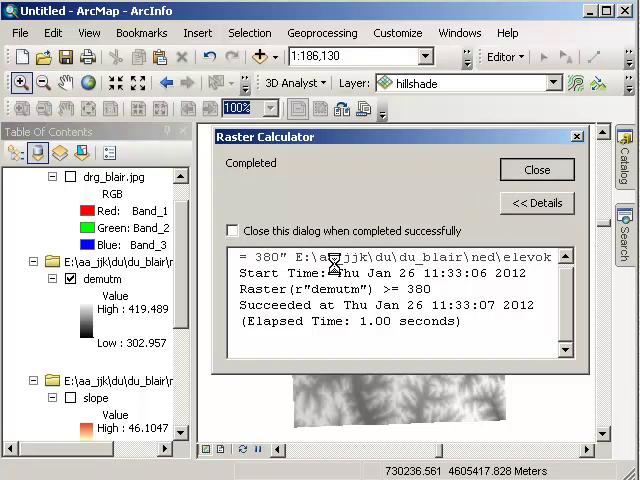
Close the calculation report and turn on hillshade beneath the new elevok raster.
{"action": "left_click", "coordinate": [536, 168]}
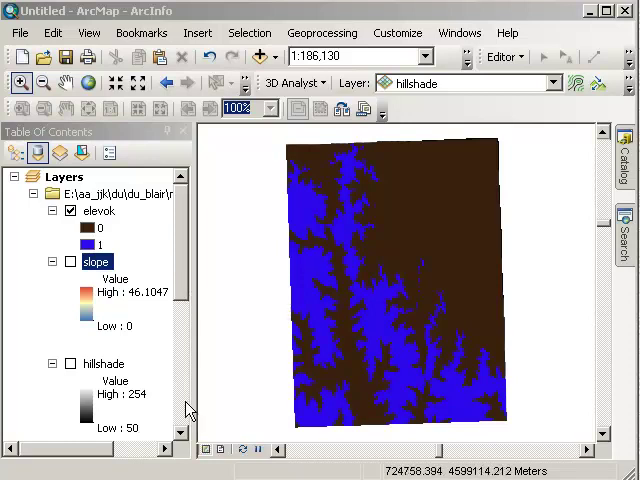
{"action": "scroll", "scroll_direction": "down", "scroll_amount": 3}
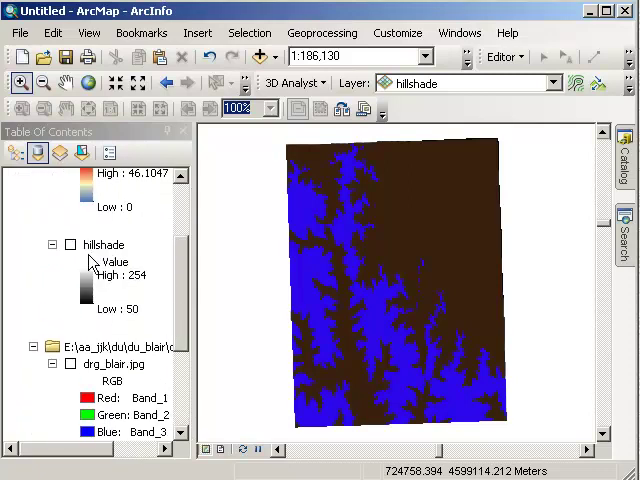
{"action": "left_click", "coordinate": [72, 244]}
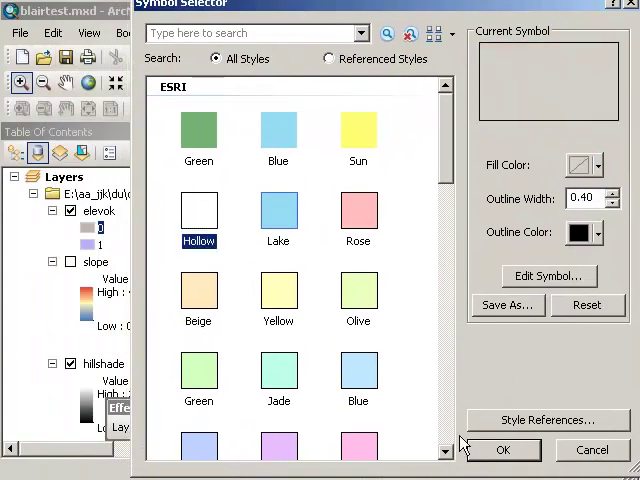
Hide the hillshade so elevok draws over the drg_blair topographic map.
{"action": "left_click", "coordinate": [504, 448]}
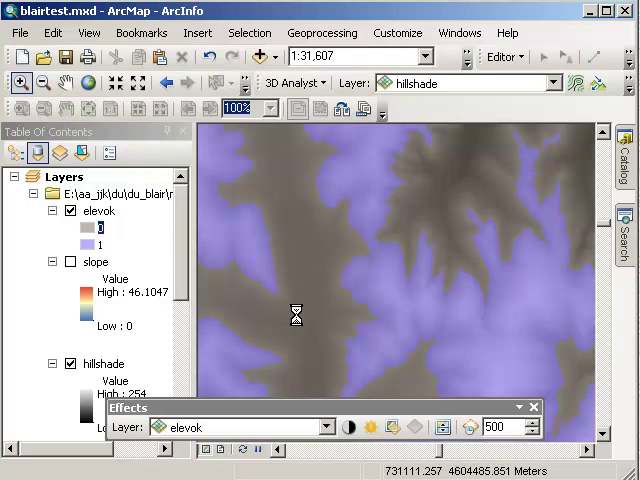
{"action": "left_click", "coordinate": [44, 84]}
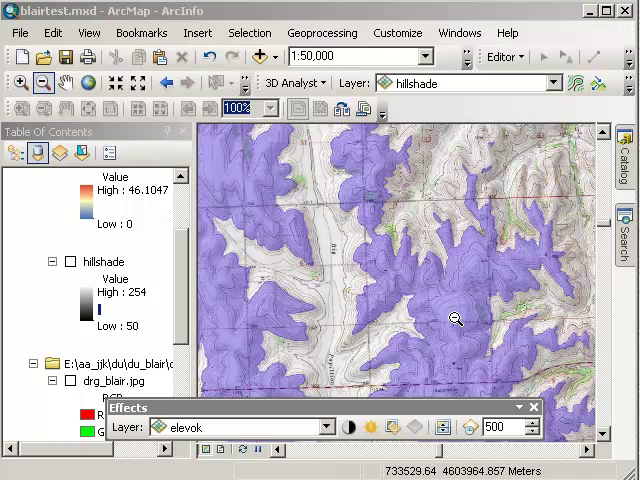
{"action": "mouse_move", "coordinate": [456, 318]}
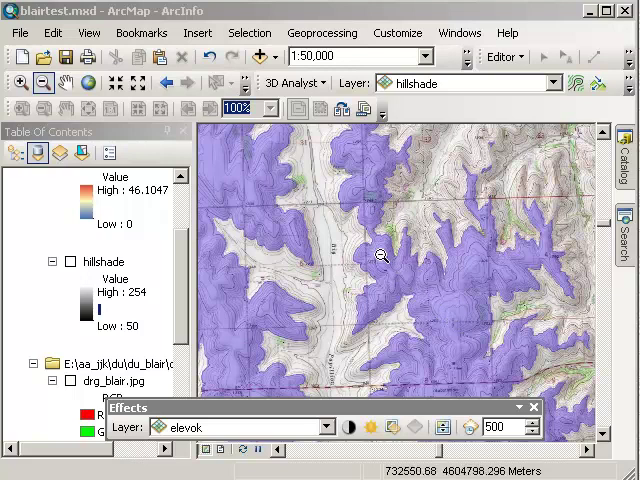
{"action": "mouse_move", "coordinate": [450, 330]}
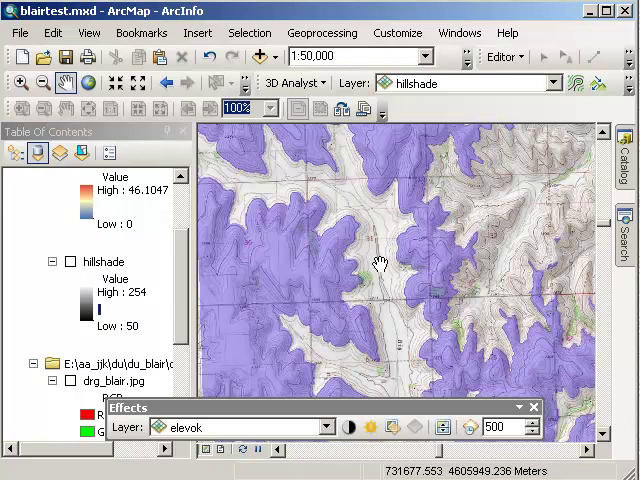
{"action": "mouse_move", "coordinate": [190, 224]}
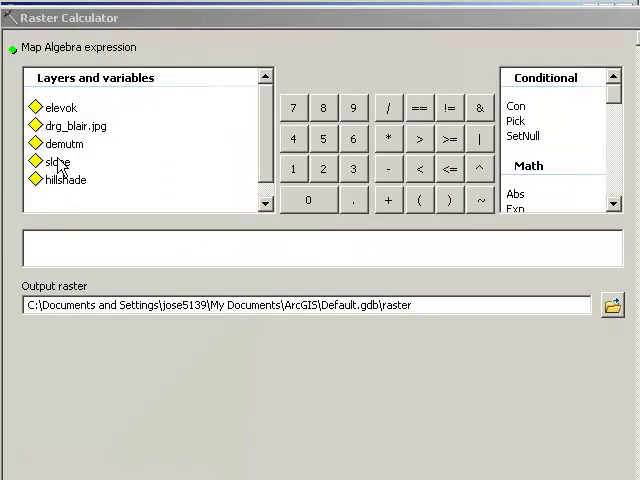
Run Raster Calculator with "slope" < 5, saving the output as slopeok in the ned folder.
{"action": "double_click", "coordinate": [58, 160]}
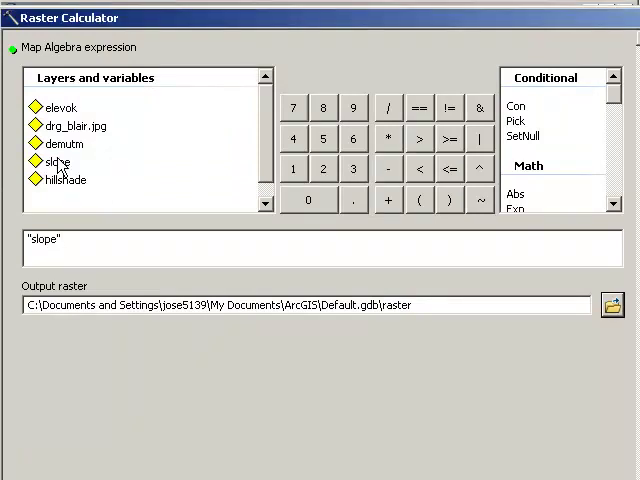
{"action": "mouse_move", "coordinate": [280, 184]}
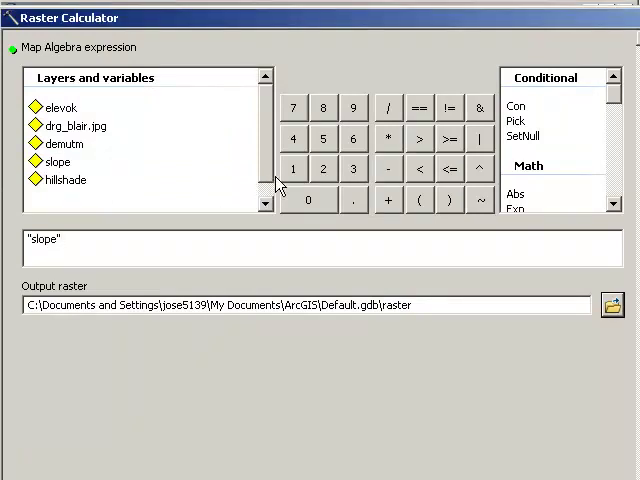
{"action": "left_click", "coordinate": [420, 168]}
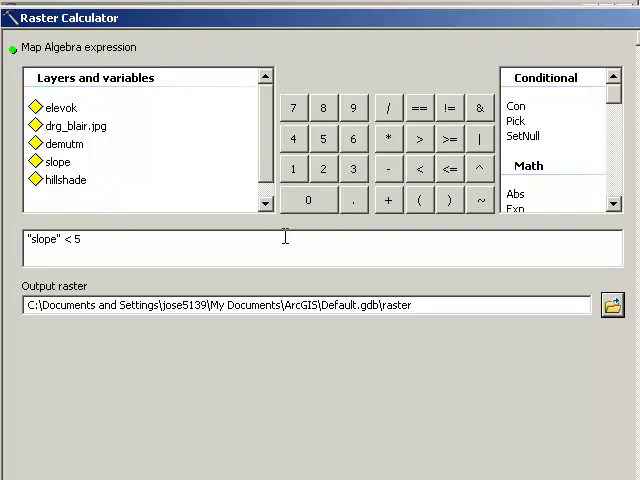
{"action": "left_click", "coordinate": [612, 306]}
{"action": "type", "text": "slop[e"}
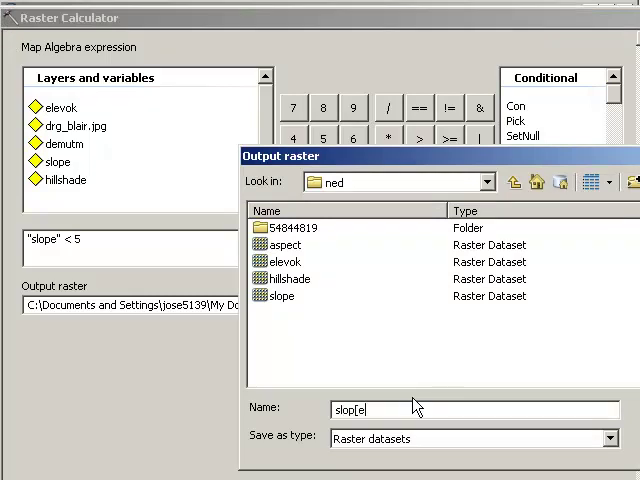
{"action": "type", "text": "ok"}
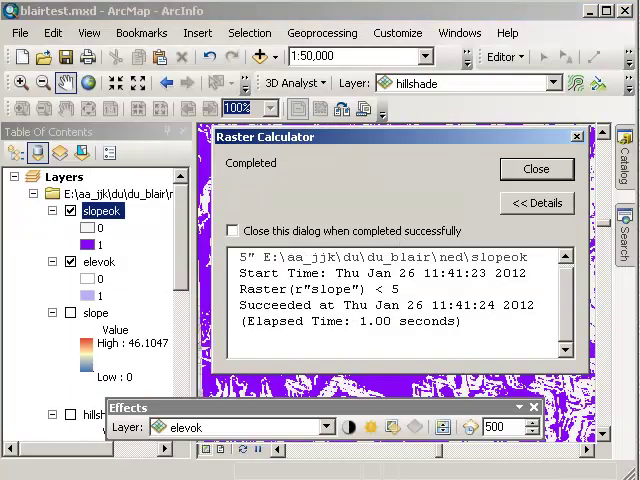
Close the calculation message and hide elevok so slopeok shows alone over the base map.
{"action": "left_click", "coordinate": [536, 168]}
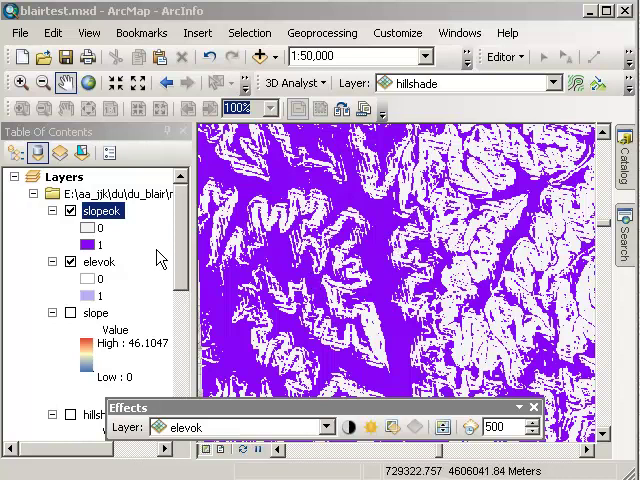
{"action": "left_click", "coordinate": [70, 260]}
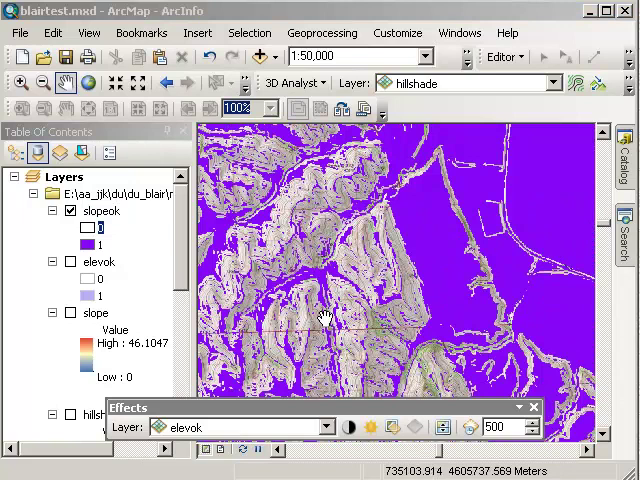
{"action": "mouse_move", "coordinate": [482, 218]}
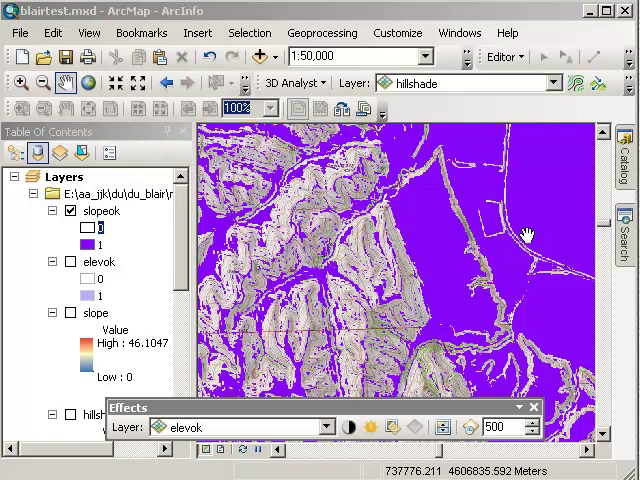
{"action": "mouse_move", "coordinate": [488, 244]}
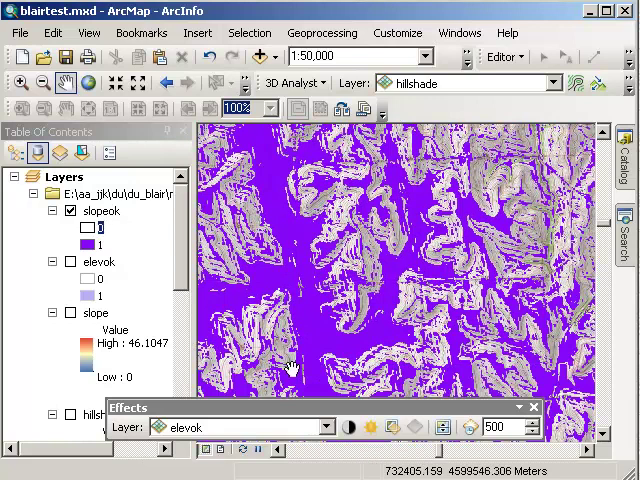
{"action": "mouse_move", "coordinate": [384, 358]}
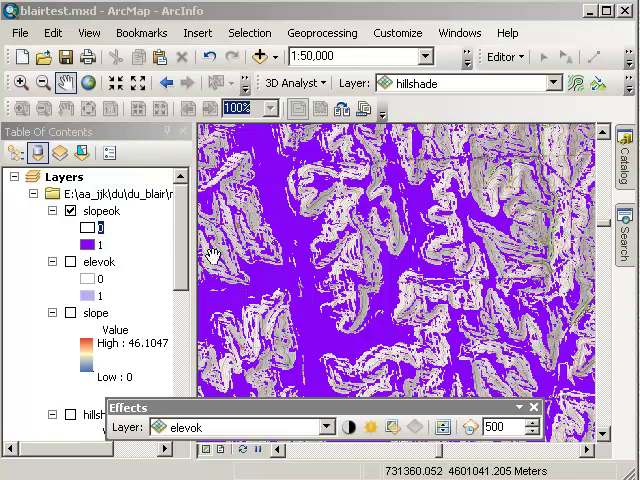
Build the expression ("slopeok" == 1) & ("elevok" == 1) in Raster Calculator.
{"action": "left_click", "coordinate": [624, 236]}
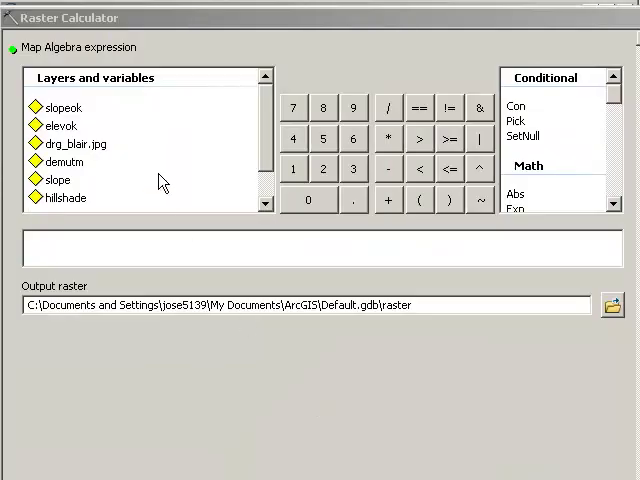
{"action": "mouse_move", "coordinate": [88, 120]}
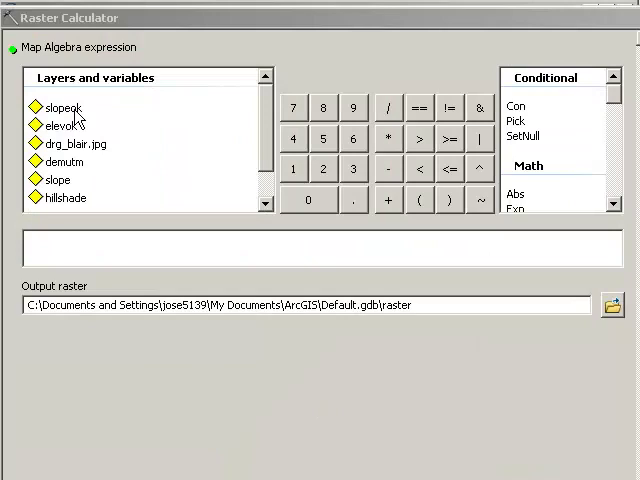
{"action": "double_click", "coordinate": [60, 108]}
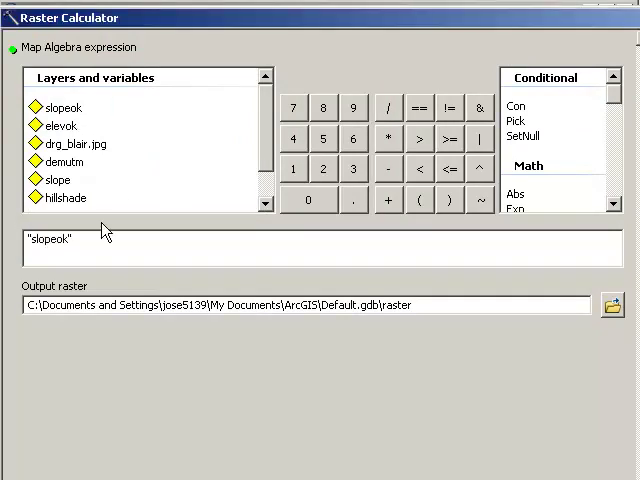
{"action": "left_click", "coordinate": [416, 110]}
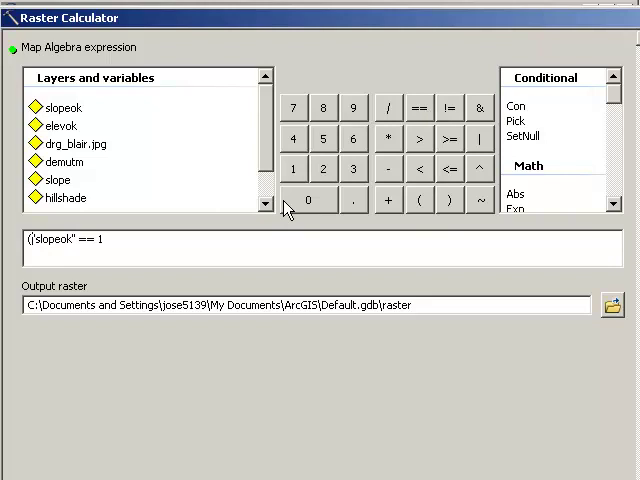
{"action": "left_click", "coordinate": [448, 200]}
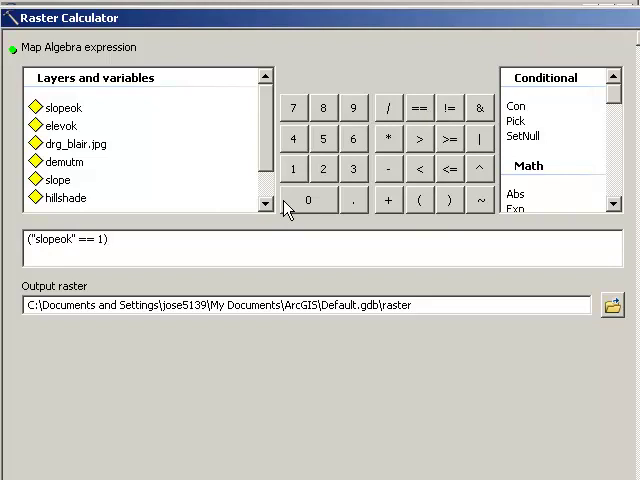
{"action": "mouse_move", "coordinate": [480, 116]}
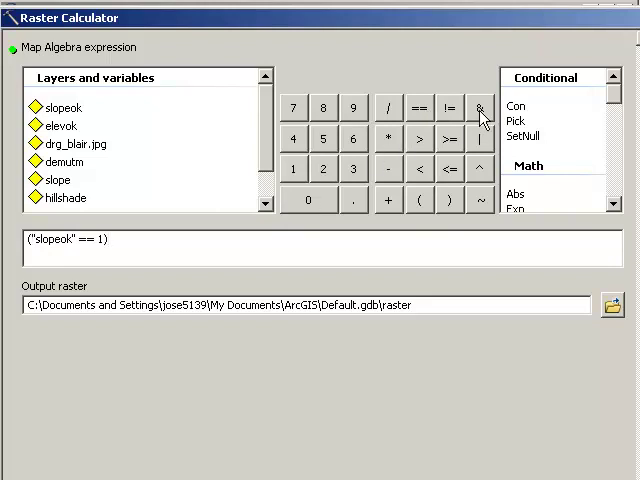
{"action": "left_click", "coordinate": [480, 108]}
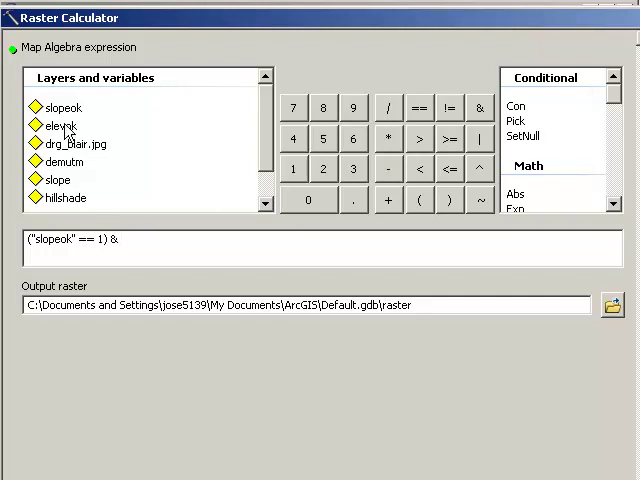
{"action": "double_click", "coordinate": [60, 126]}
{"action": "type", "text": " ("}
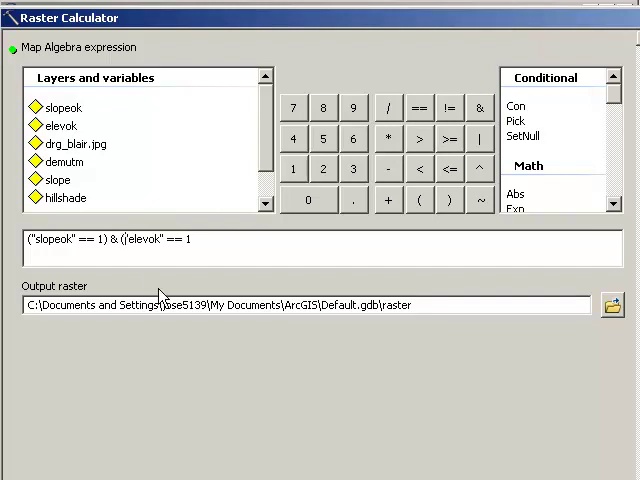
{"action": "type", "text": "\"elevok\" == 1)"}
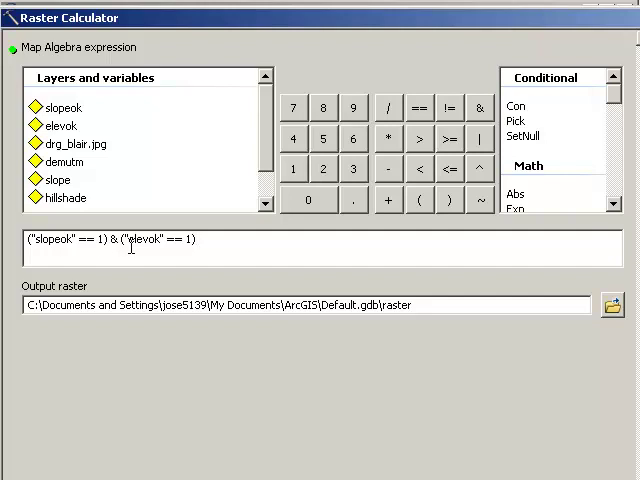
{"action": "mouse_move", "coordinate": [576, 336]}
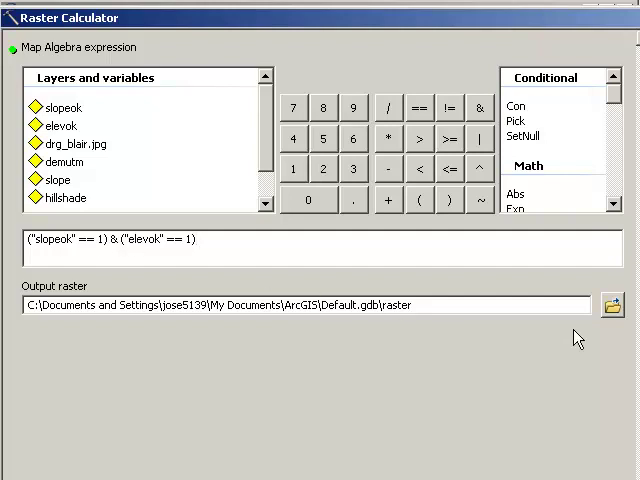
Name the output elevokslopeok in the ned folder and run the combined calculation.
{"action": "left_click", "coordinate": [612, 306]}
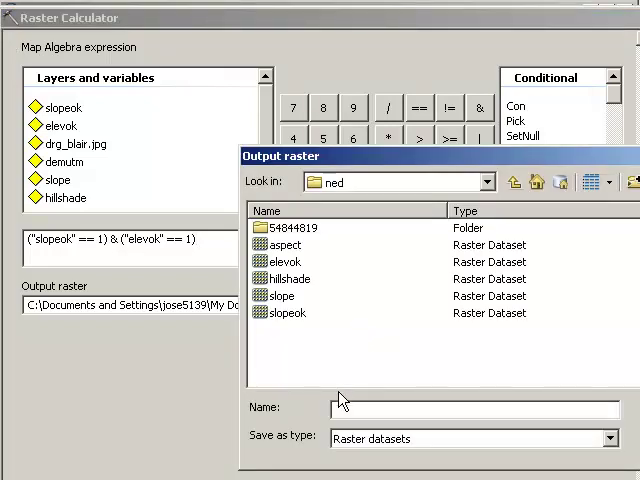
{"action": "type", "text": "elevokslop"}
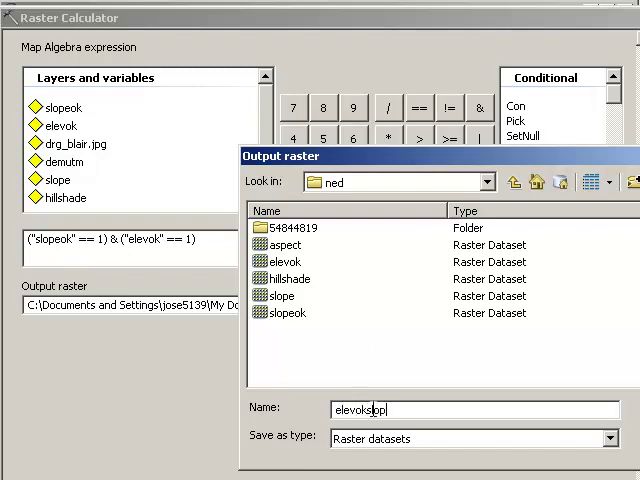
{"action": "type", "text": "eok"}
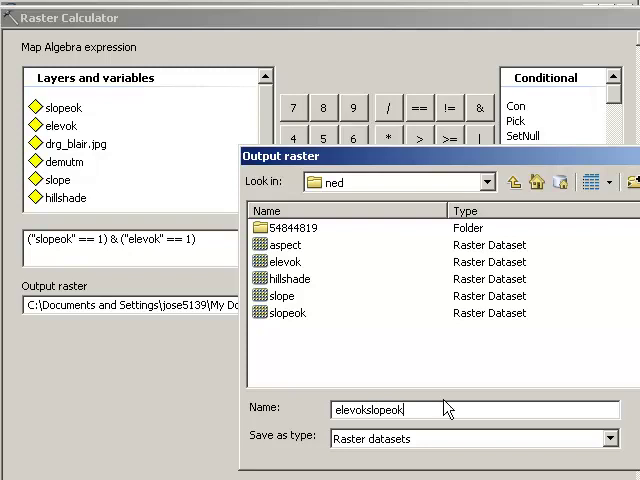
{"action": "mouse_move", "coordinate": [544, 404]}
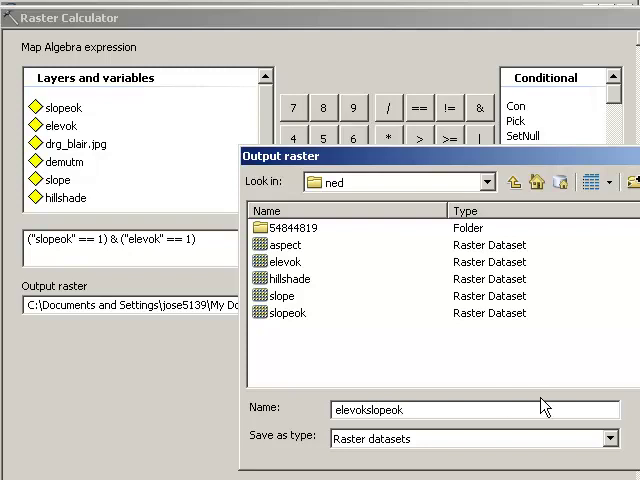
{"action": "mouse_move", "coordinate": [588, 260]}
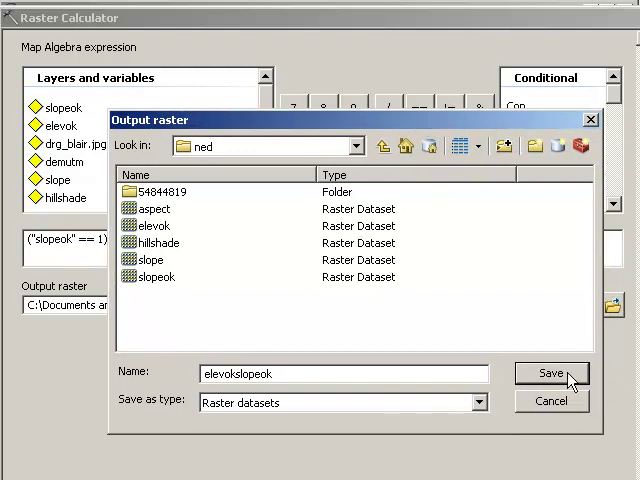
{"action": "left_click", "coordinate": [552, 372]}
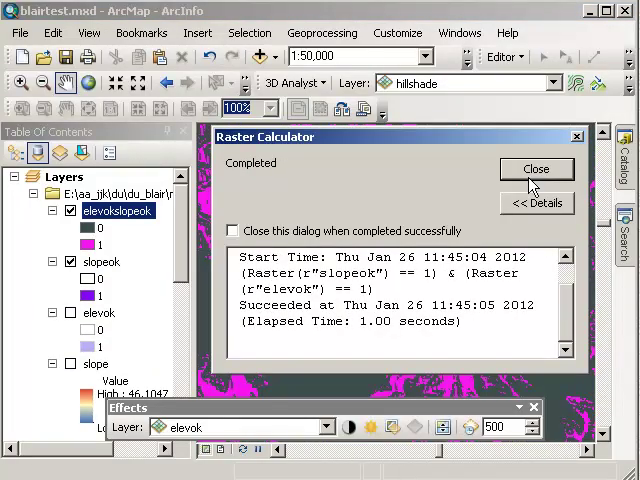
Close the report and toggle slopeok, elevok and elevokslopeok to compare the combined result.
{"action": "left_click", "coordinate": [536, 168]}
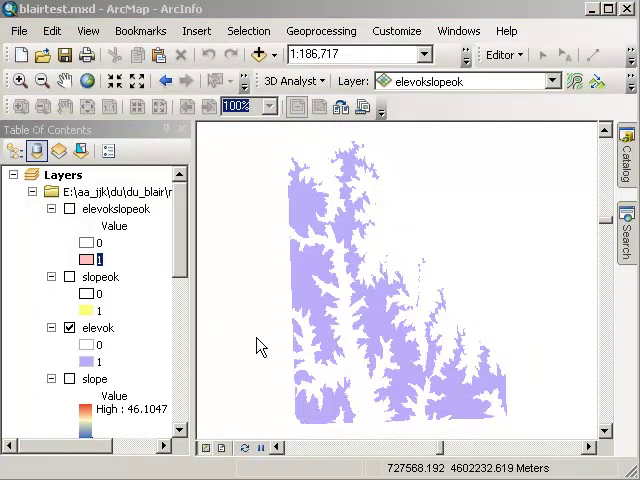
{"action": "mouse_move", "coordinate": [284, 420]}
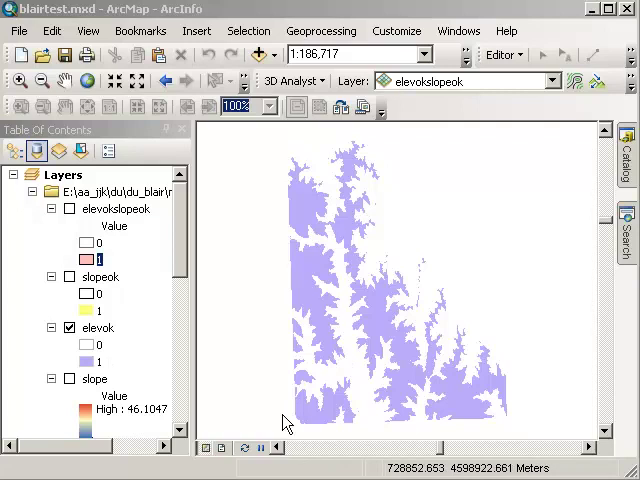
{"action": "left_click", "coordinate": [70, 276]}
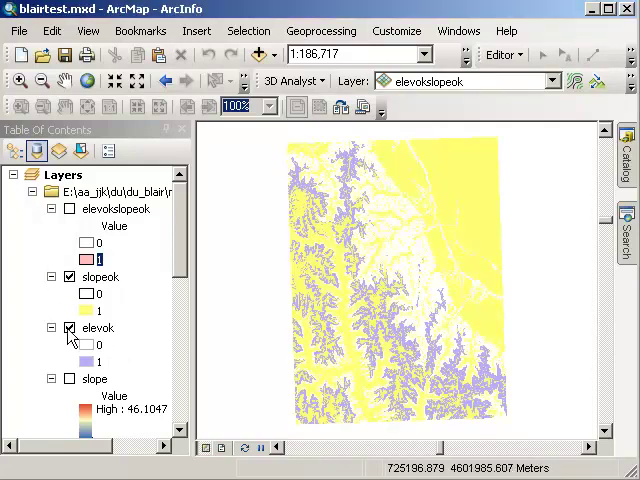
{"action": "left_click", "coordinate": [70, 328]}
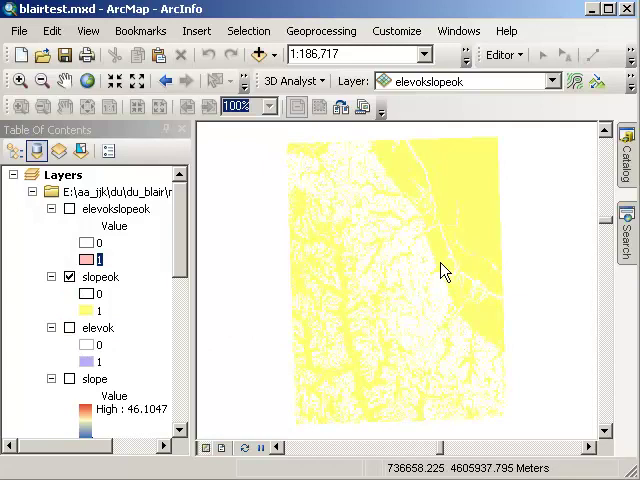
{"action": "left_click", "coordinate": [100, 276]}
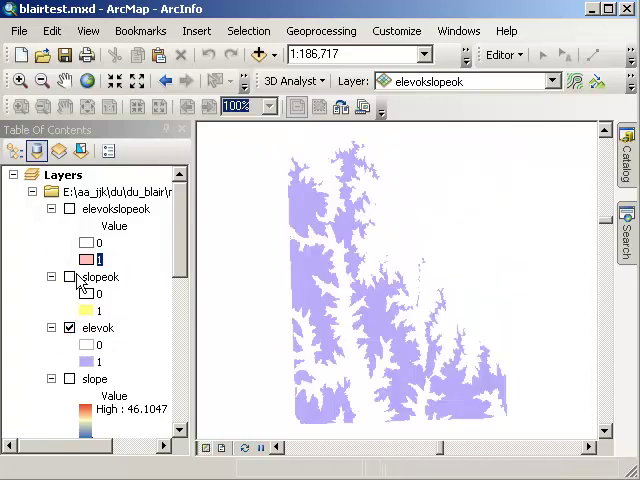
{"action": "left_click", "coordinate": [70, 276]}
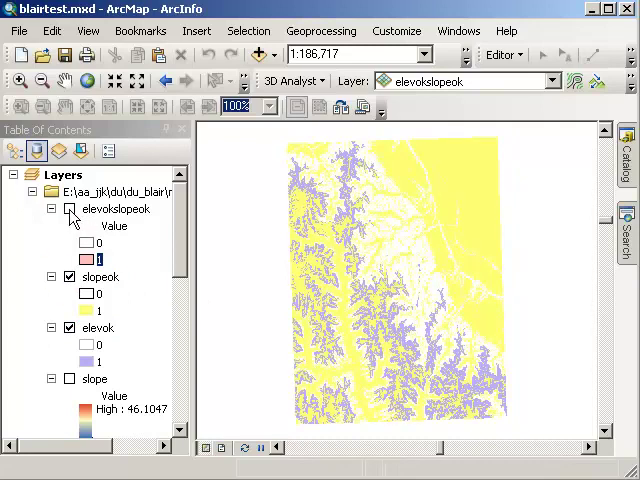
{"action": "left_click", "coordinate": [70, 208]}
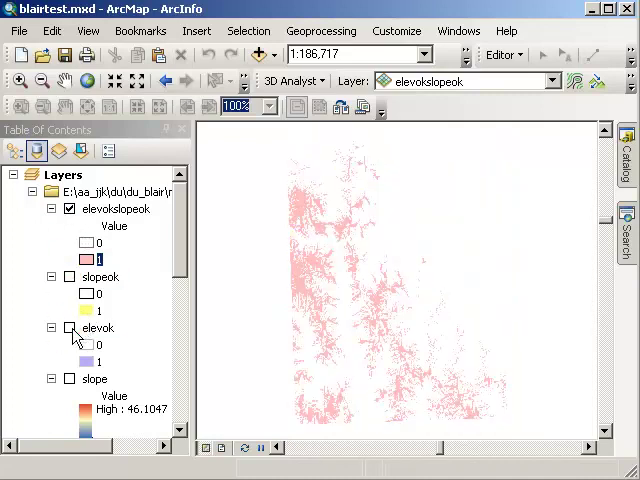
{"action": "left_click", "coordinate": [20, 80]}
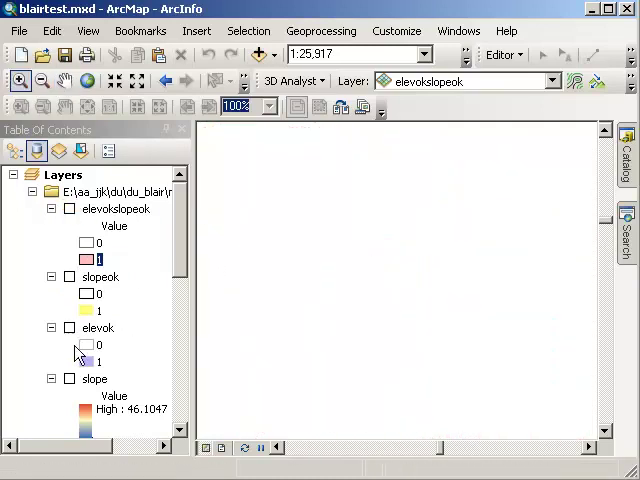
Show elevokslopeok instead of elevok and turn on the USA_Topo_Maps and World_Imagery basemaps.
{"action": "left_click", "coordinate": [70, 328]}
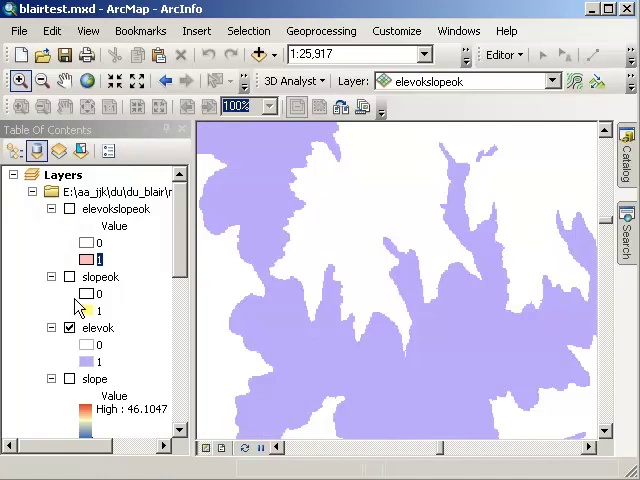
{"action": "left_click", "coordinate": [70, 276]}
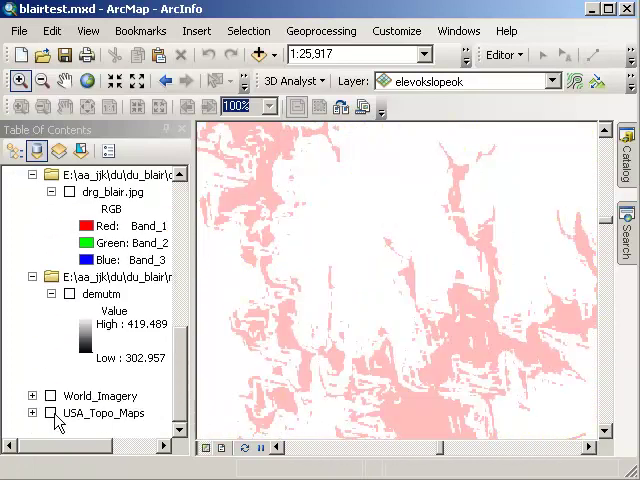
{"action": "left_click", "coordinate": [48, 412]}
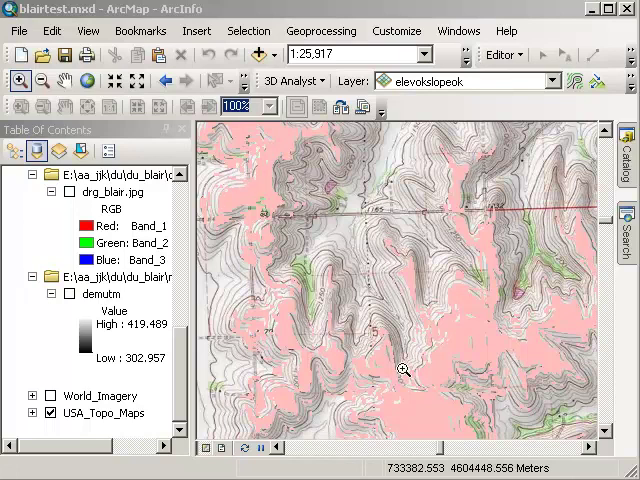
{"action": "mouse_move", "coordinate": [248, 162]}
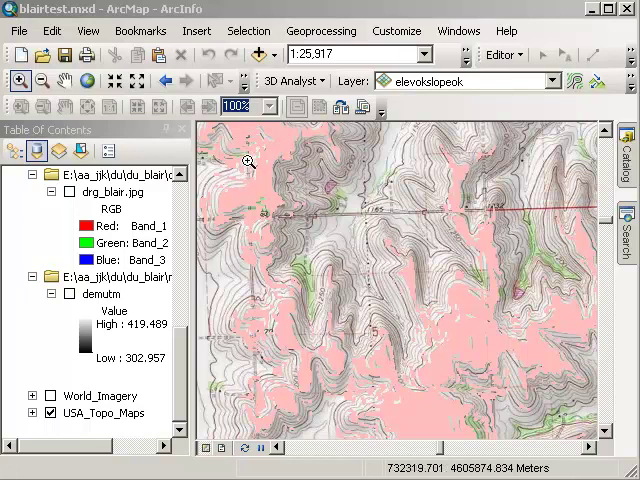
{"action": "mouse_move", "coordinate": [458, 380]}
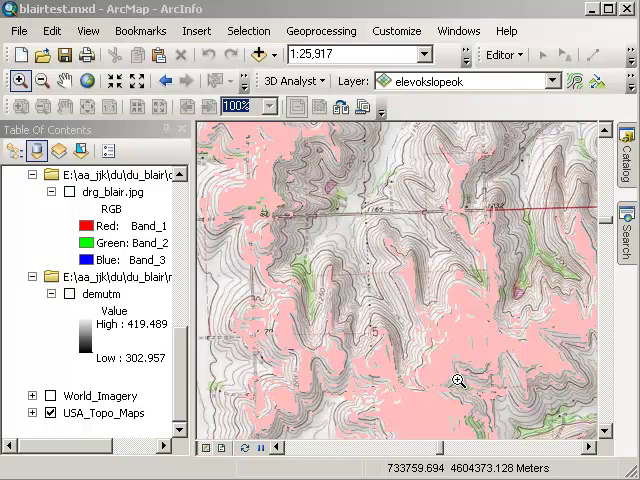
{"action": "double_click", "coordinate": [112, 356]}
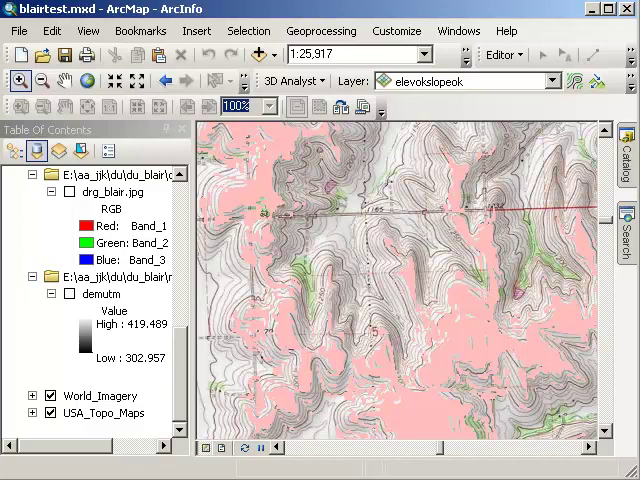
Zoom the map out to 1:60,000 and scroll the Table of Contents back to the top.
{"action": "scroll", "scroll_direction": "down", "scroll_amount": 3}
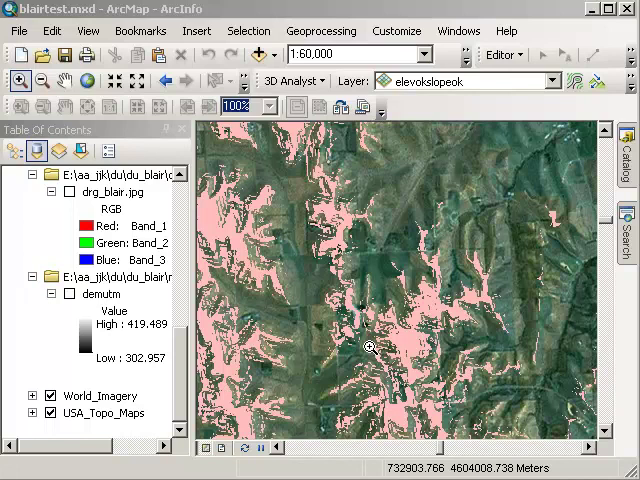
{"action": "scroll", "scroll_direction": "up", "scroll_amount": 3}
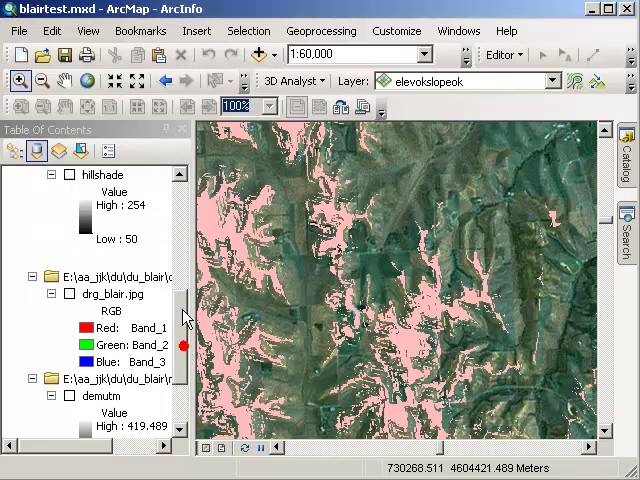
{"action": "scroll", "scroll_direction": "up", "scroll_amount": 3}
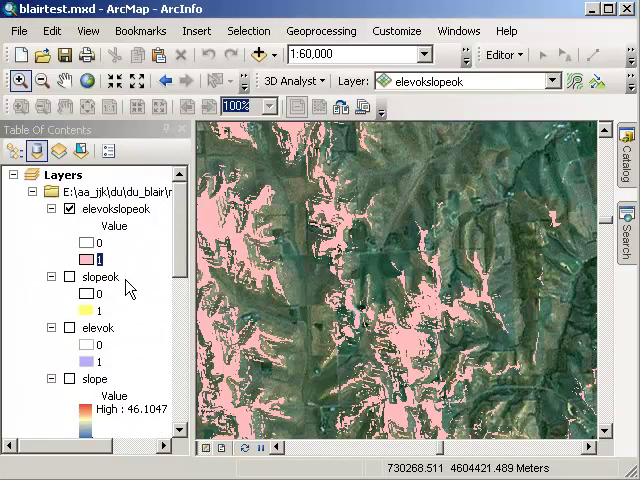